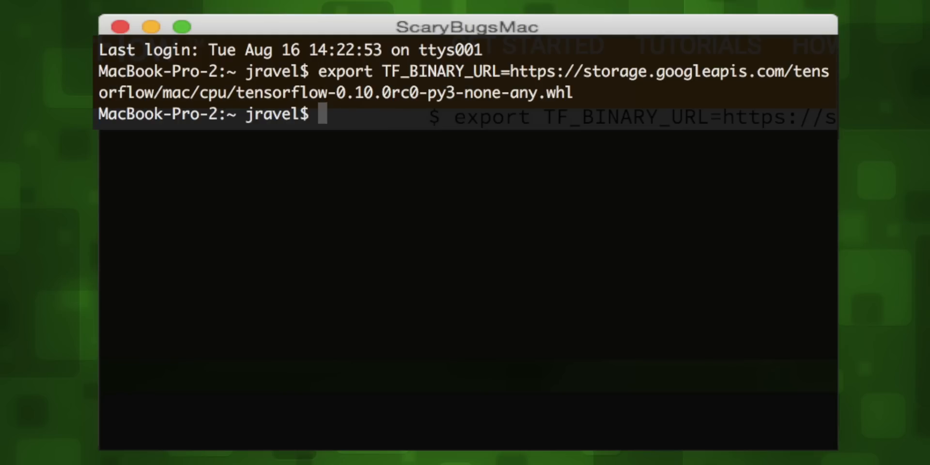
- Run sudo pip3 install --upgrade $TF_BINARY_URL to install TensorFlow
text(sudo pip3 install --upgrade $TF_BINARY_URL)
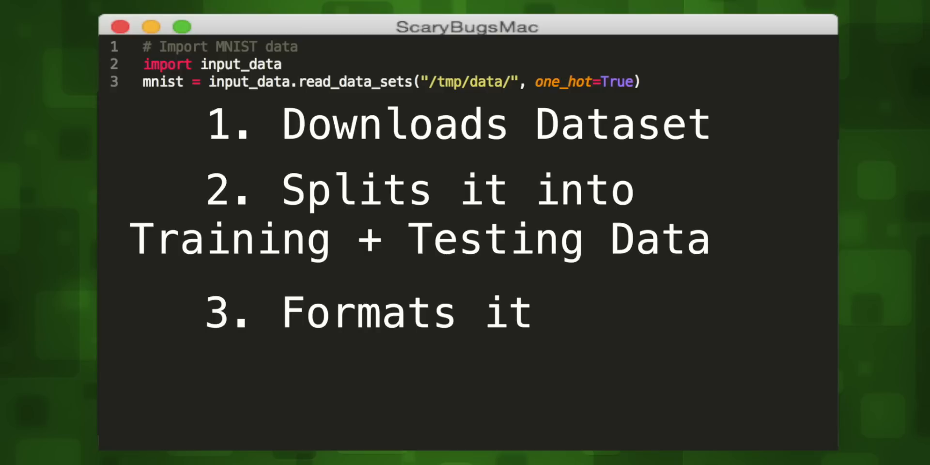
- Add 'import tensorflow as tf' to the script
text(import tensorflow as tf)
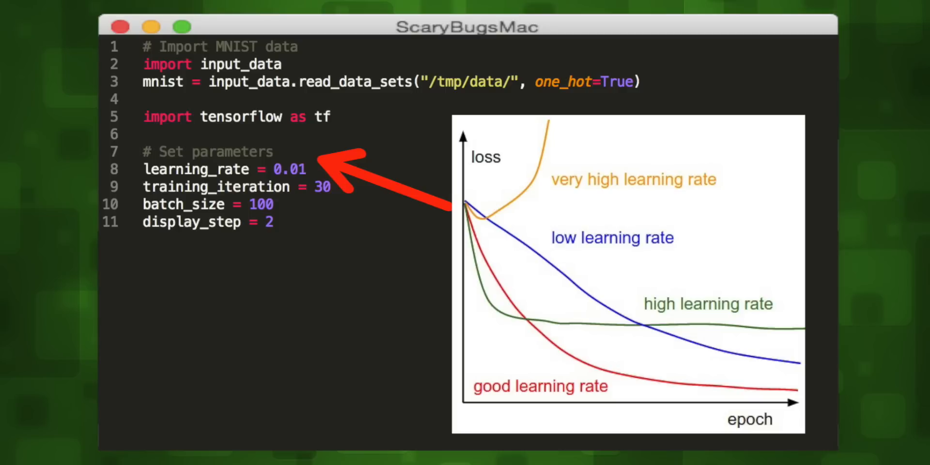
scroll(down, 3)
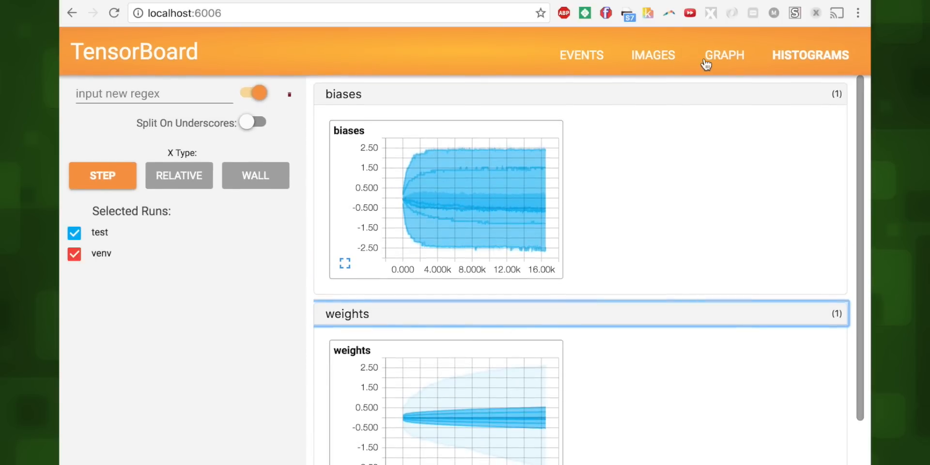
- Show the TensorBoard graph and expand the train node to reveal its gradients subgraph
click(724, 54)
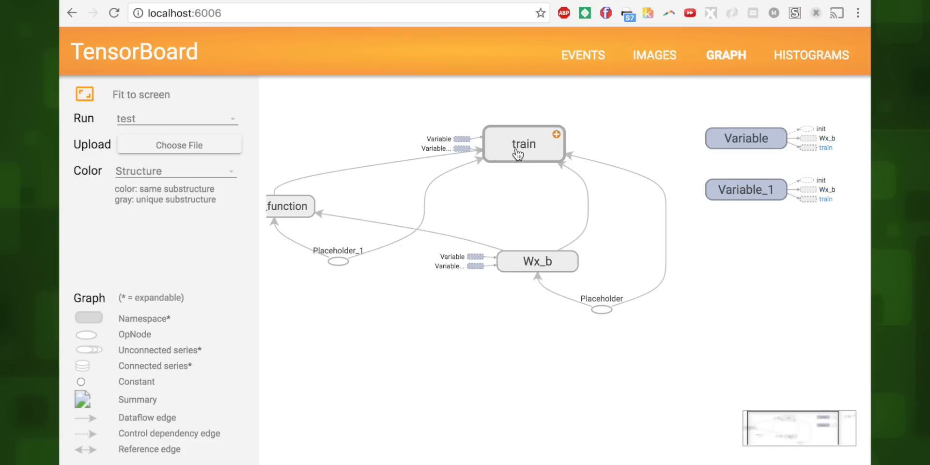
click(524, 143)
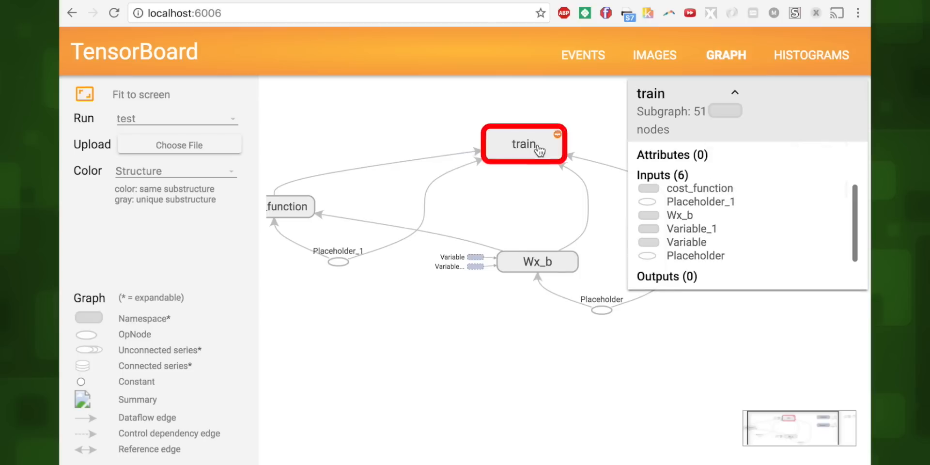
click(524, 143)
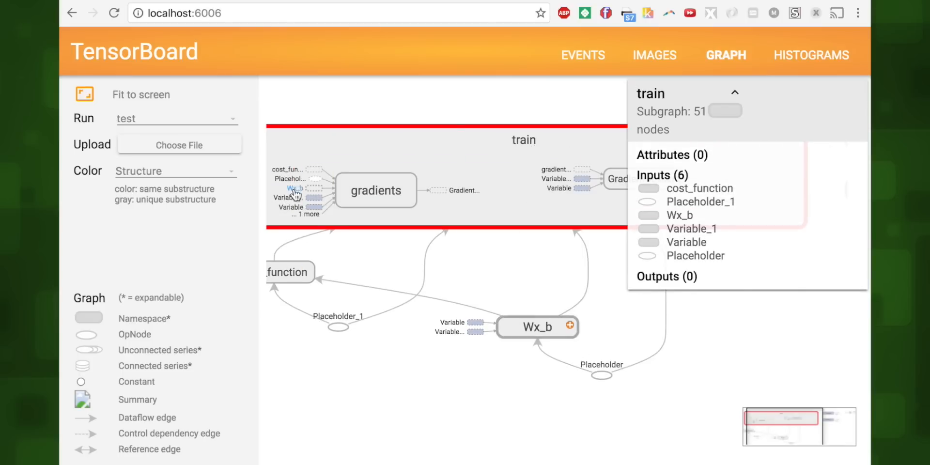